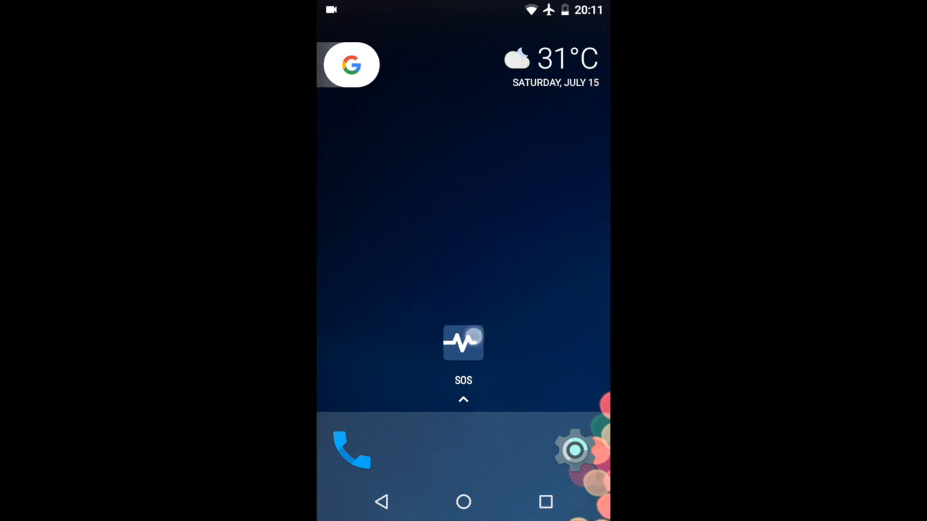
Launch SOS and sign in with the username 'usertest'.
left_click(464, 341)
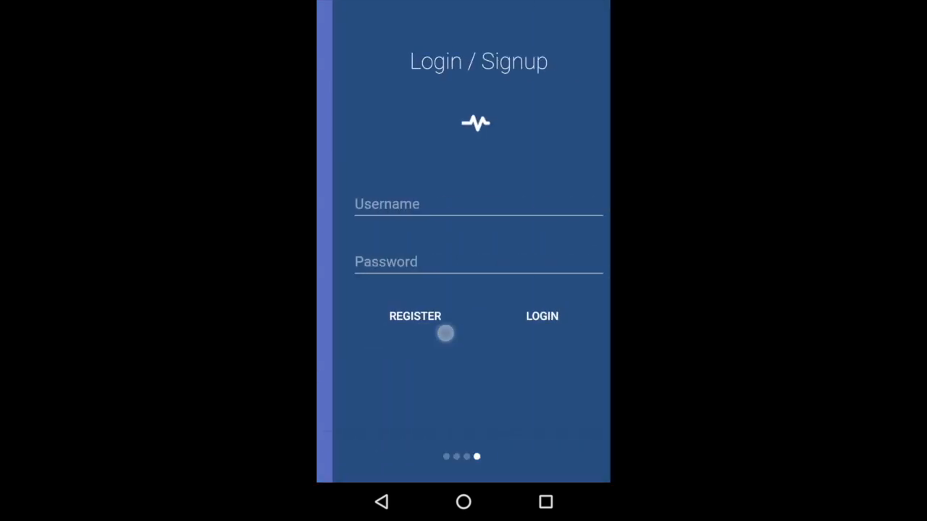
left_click(477, 203)
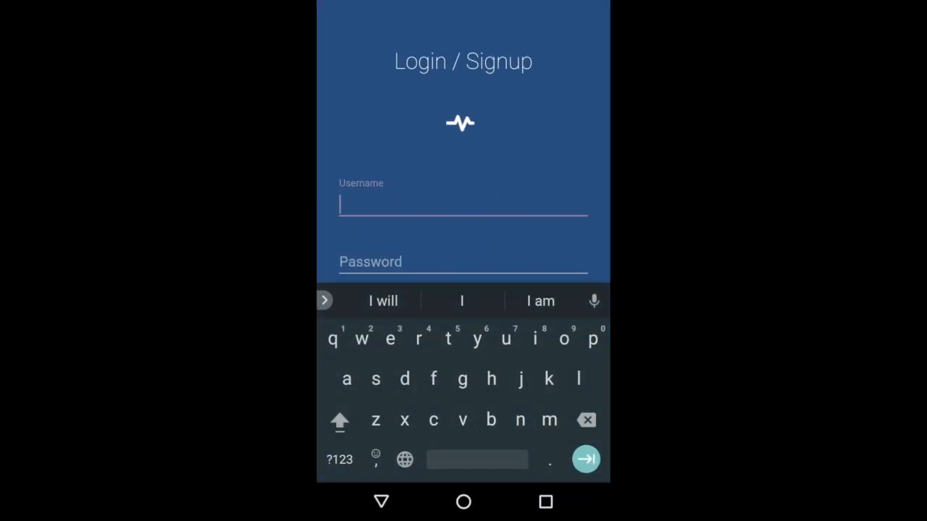
type("usertest")
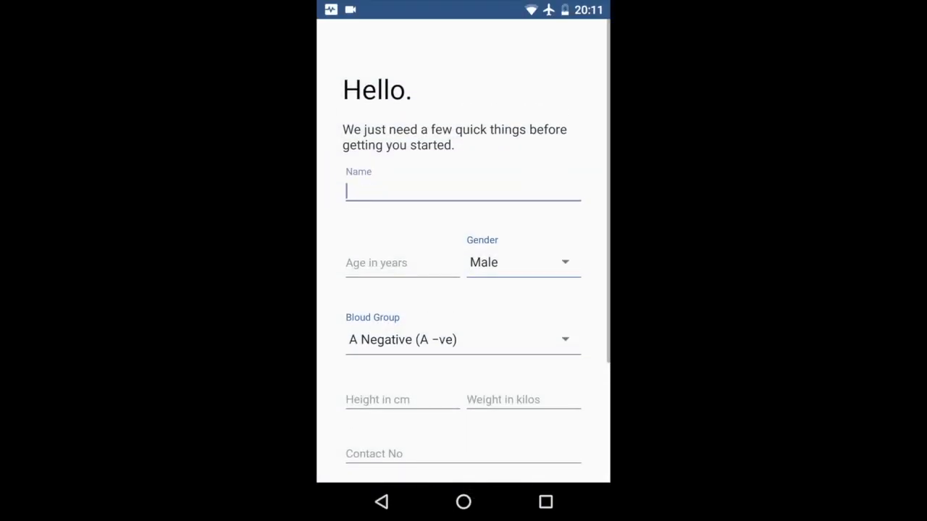
Enter the profile name 'Adi' and weight 57 kg along with the other details.
left_click(491, 190)
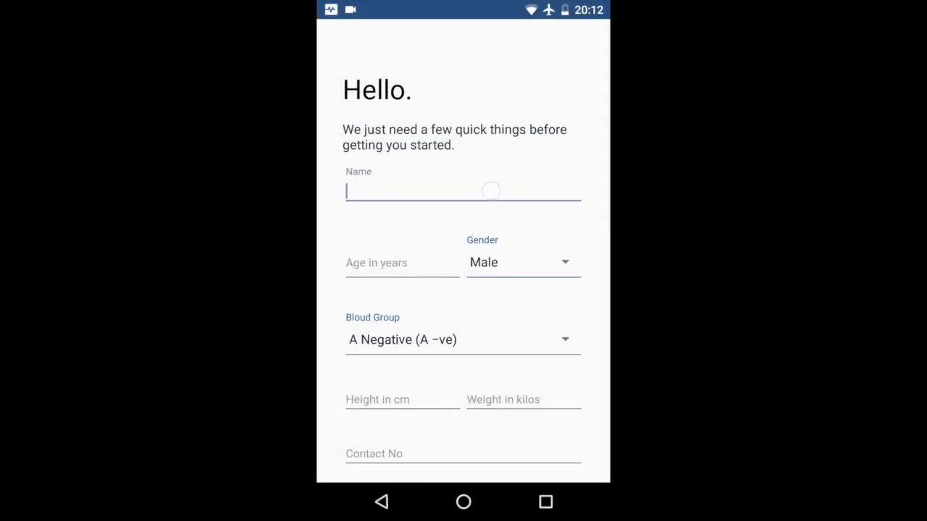
type("Aditya")
left_click(402, 399)
type("164")
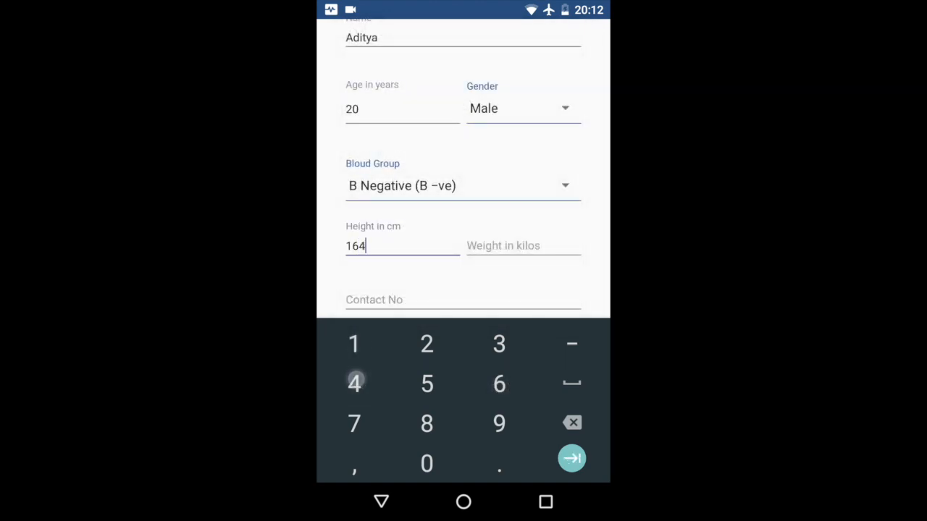
type("57")
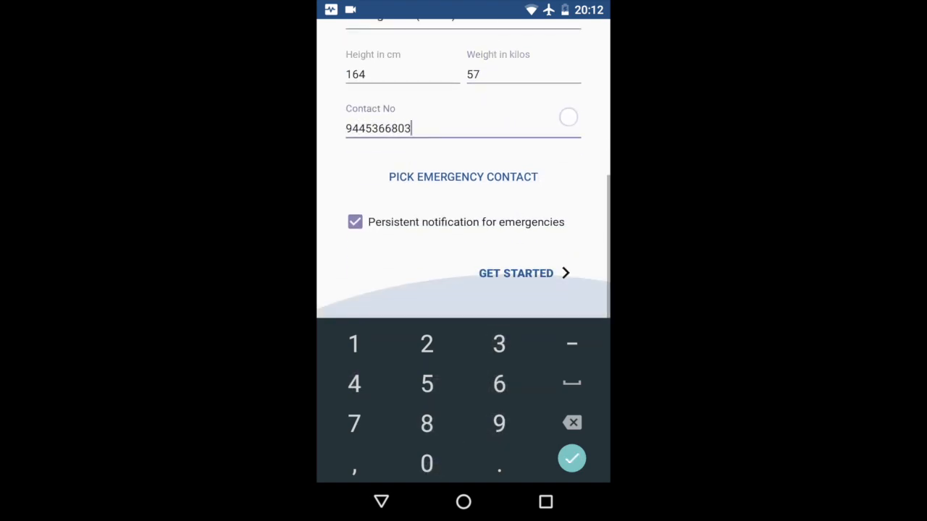
left_click(464, 177)
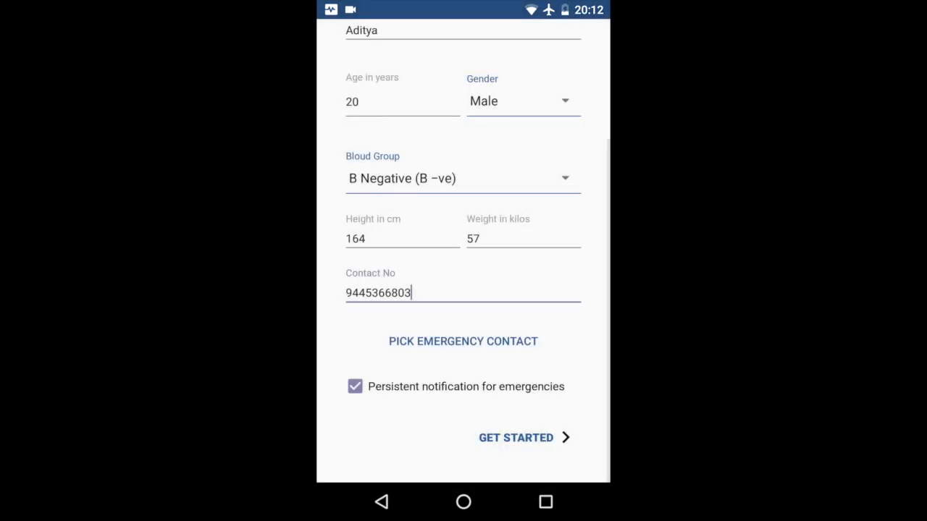
Turn off the persistent emergency notification and finish setup with GET STARTED.
left_click(464, 341)
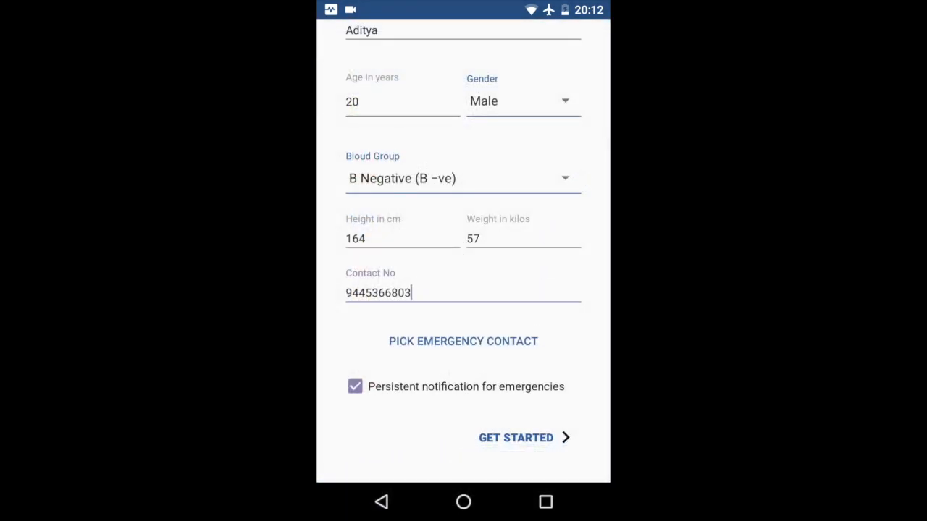
left_click(355, 386)
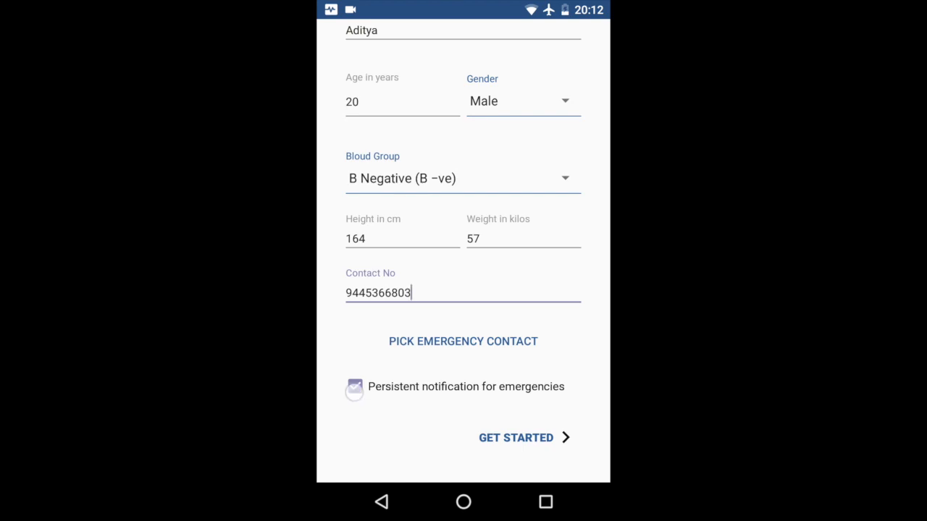
left_click(355, 386)
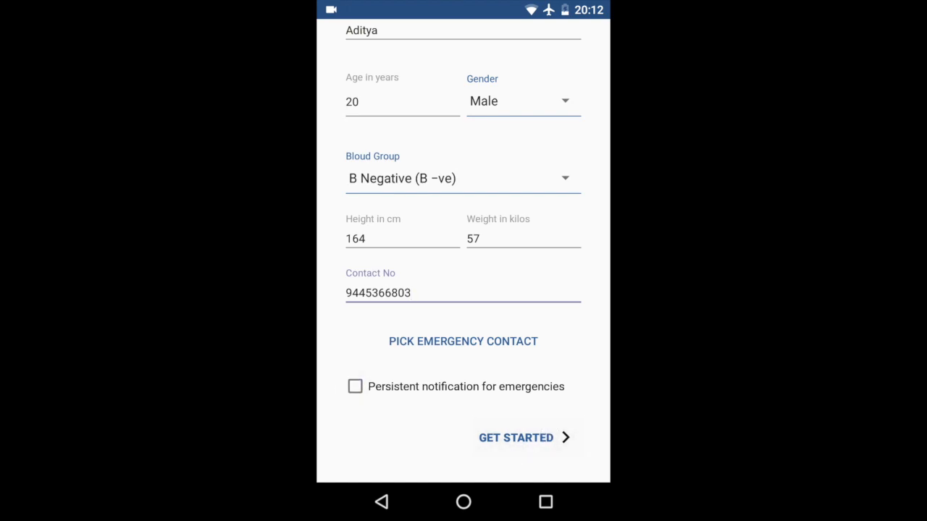
left_click(515, 437)
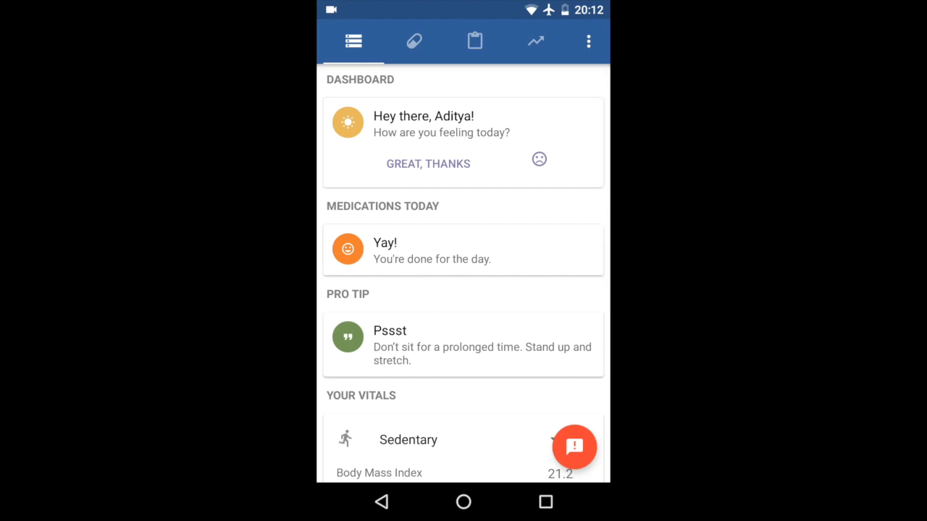
Review the dashboard vitals keeping activity level at Sedentary, then go to medications.
scroll("down", 3)
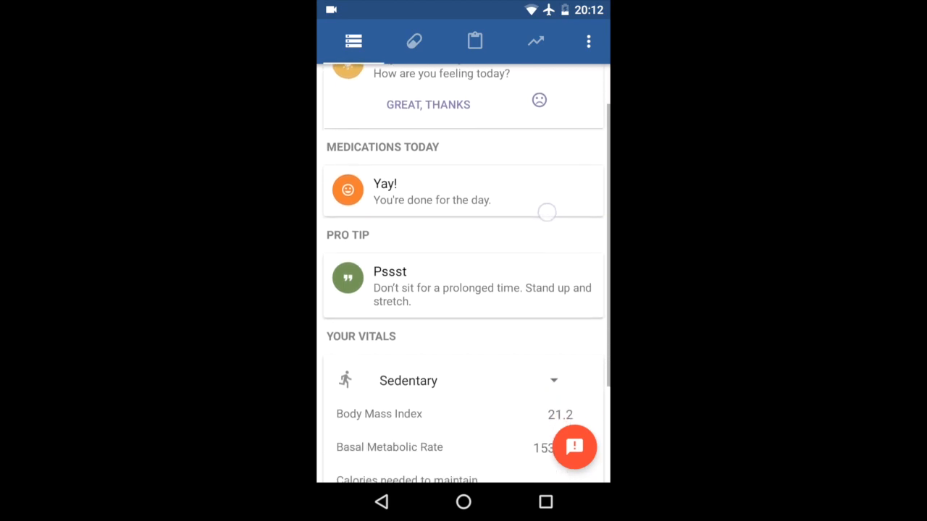
scroll("down", 3)
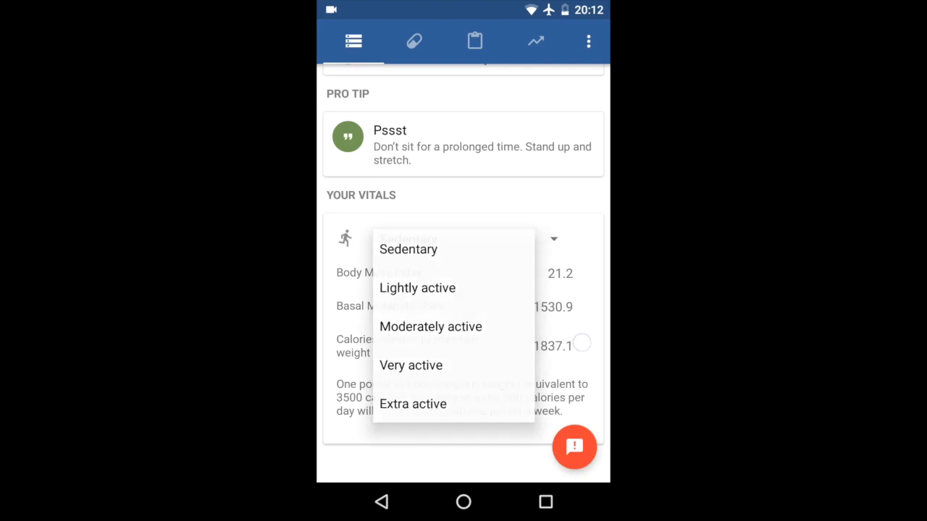
left_click(408, 249)
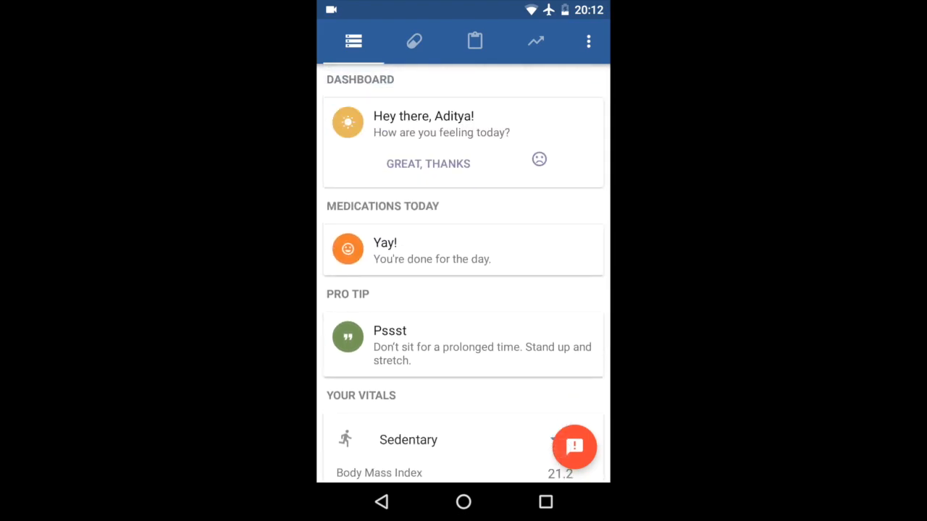
left_click(414, 40)
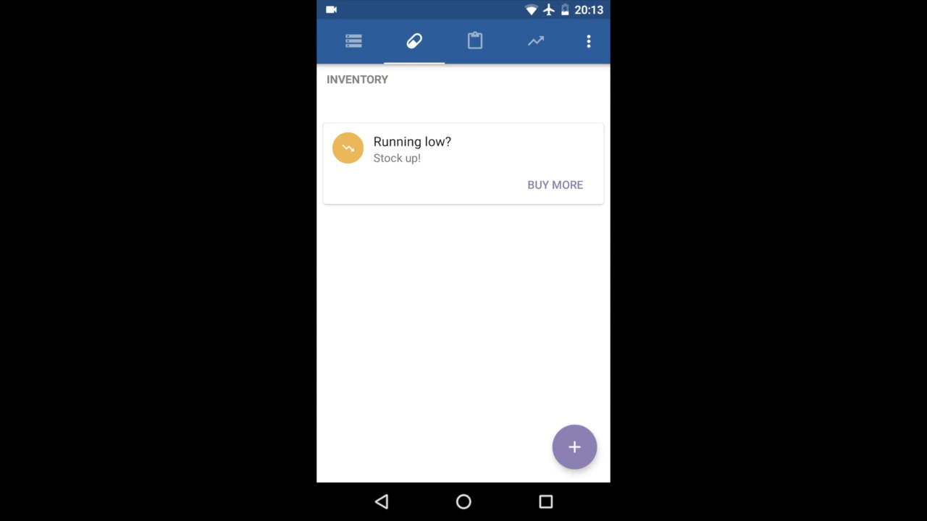
Add a new medication named 'Crocin' taken at 22:00.
left_click(573, 446)
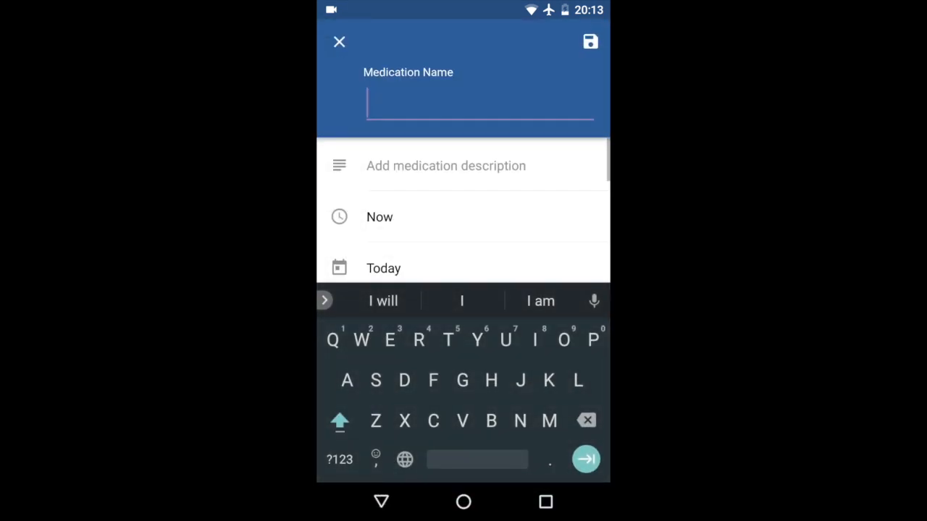
type("Crocin")
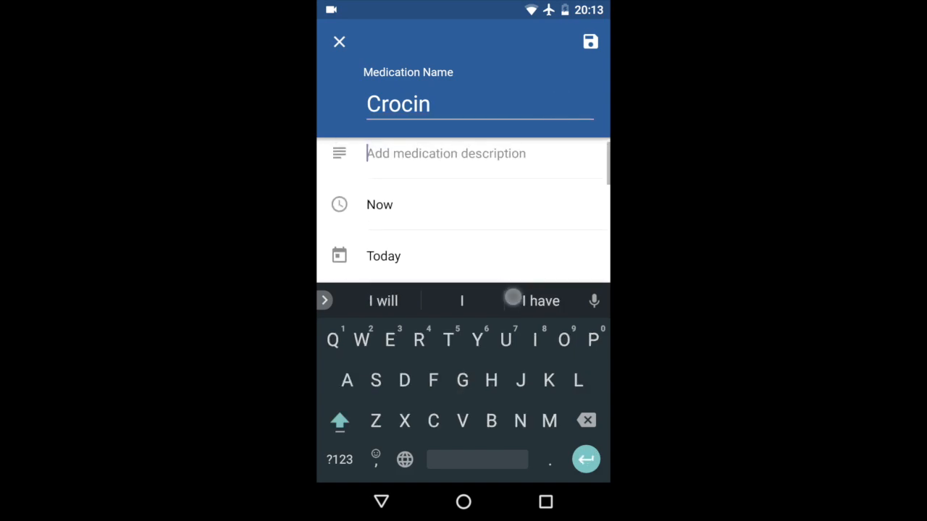
left_click(379, 204)
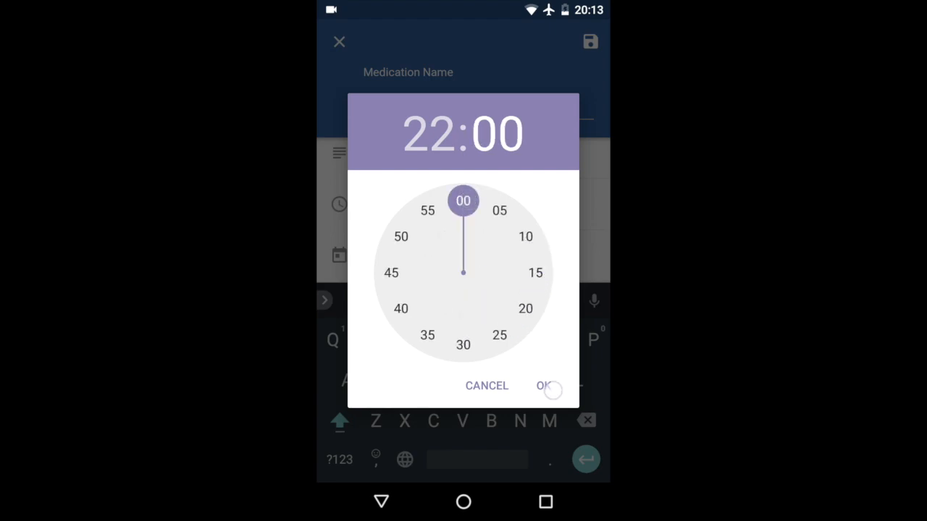
left_click(544, 385)
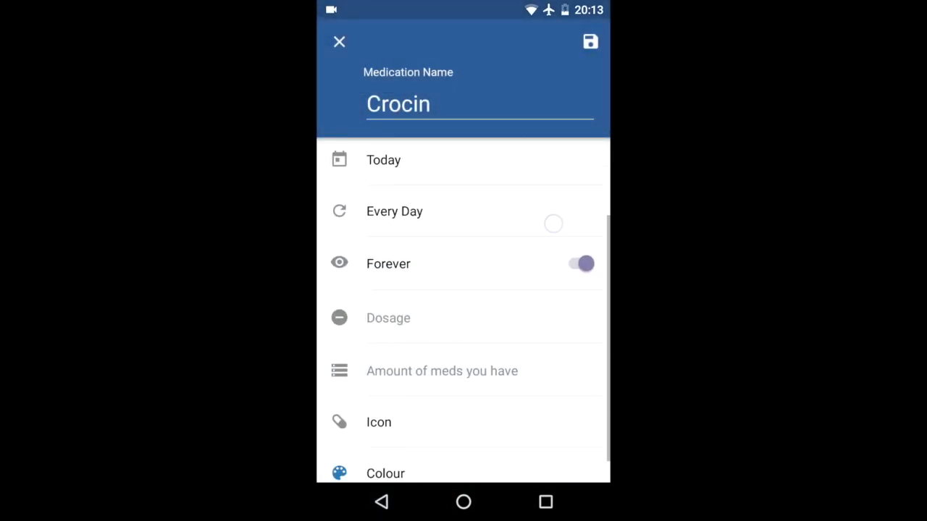
Set the Crocin quantity to 10 left and return to the dashboard.
left_click(388, 319)
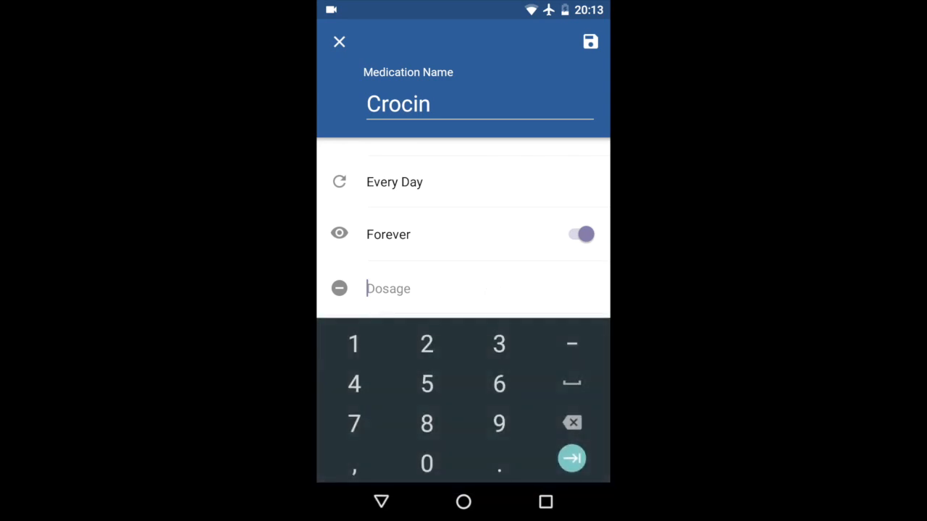
type("10")
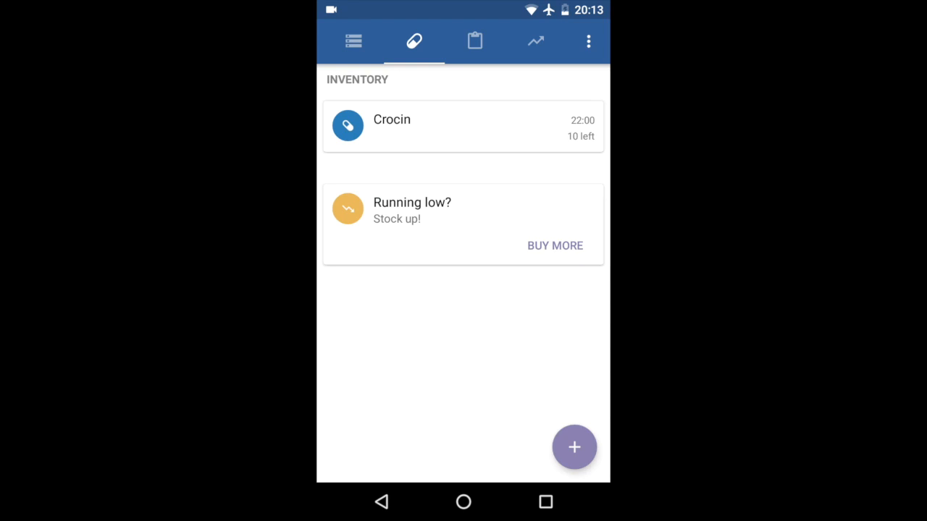
left_click(353, 41)
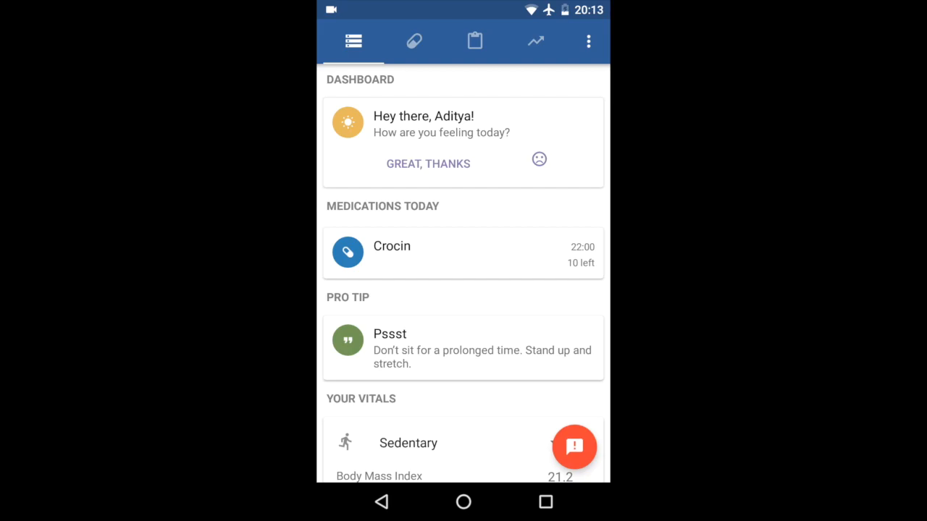
Go through the medication inventory to the empty prescriptions list.
left_click(414, 40)
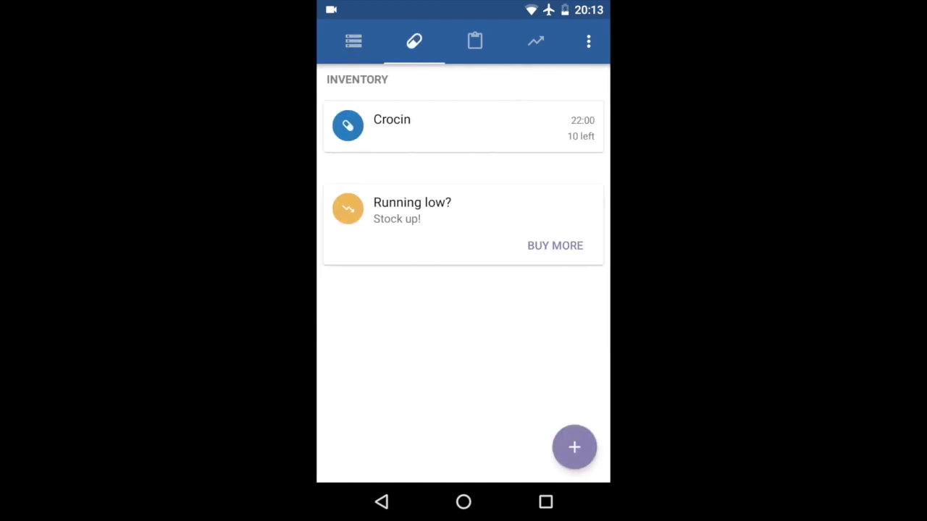
left_click(475, 41)
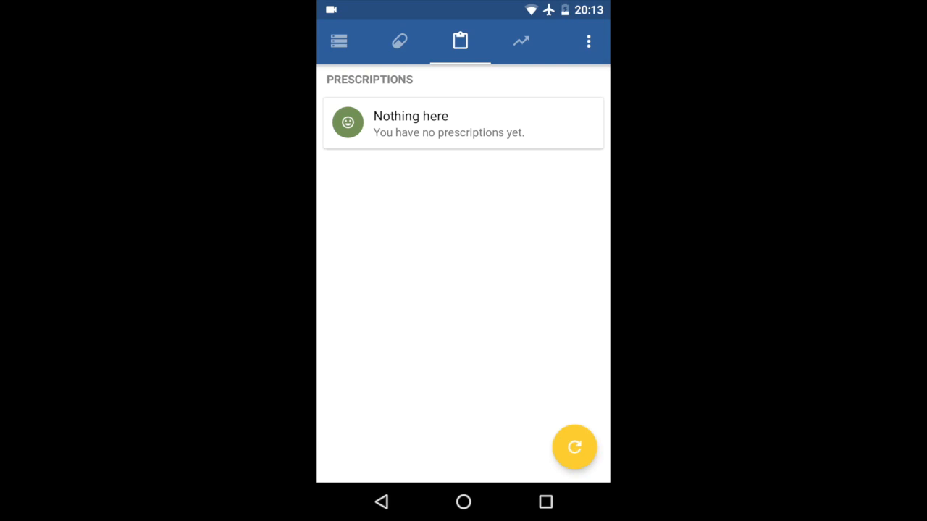
Fetch the Aspirin and Paracetamol prescription, add it to inventory, and go to reports.
left_click(574, 446)
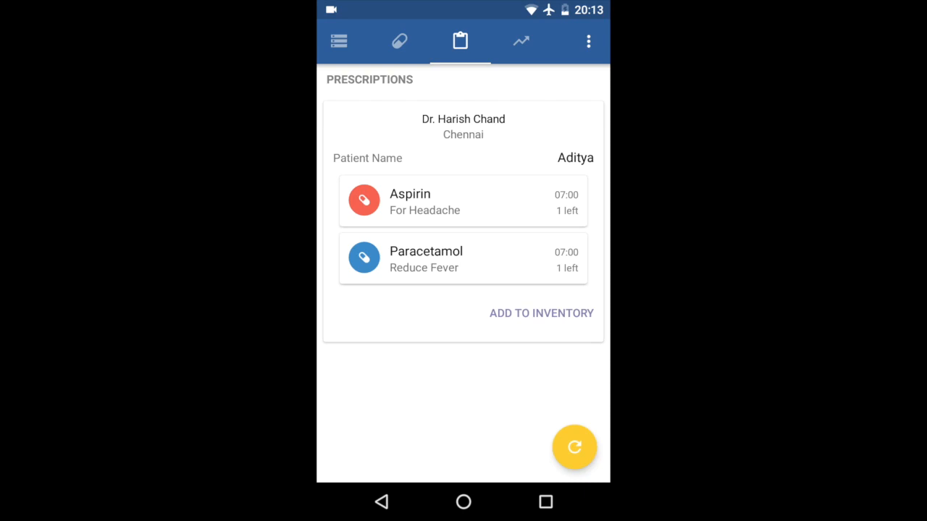
left_click(540, 313)
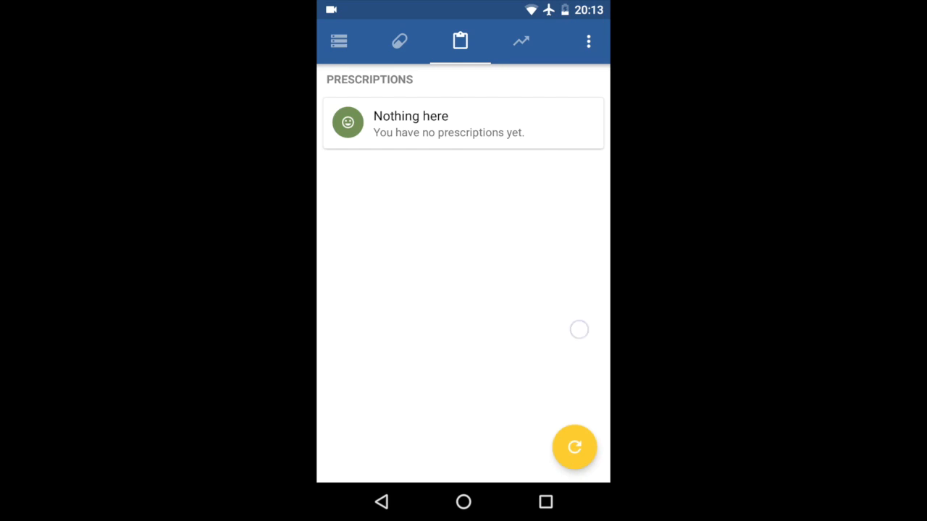
left_click(521, 41)
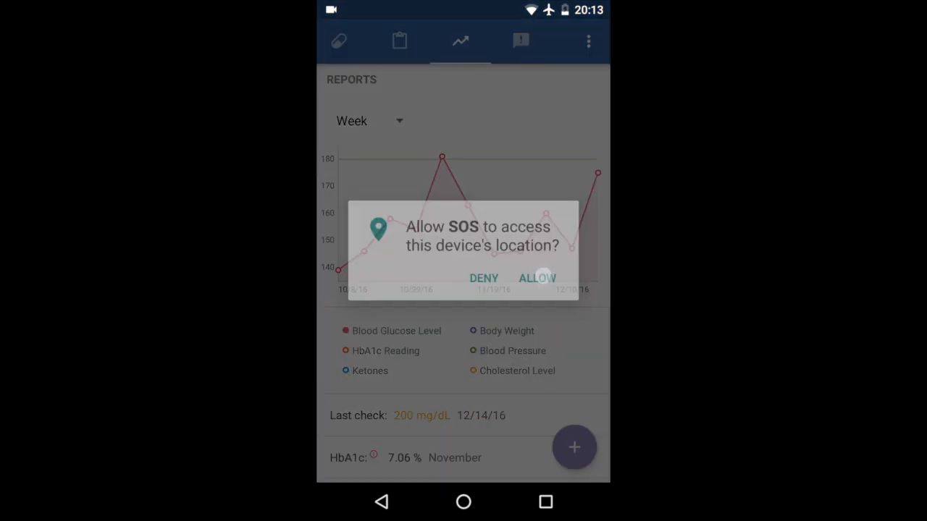
Allow location access and browse back through the medication inventory.
left_click(538, 278)
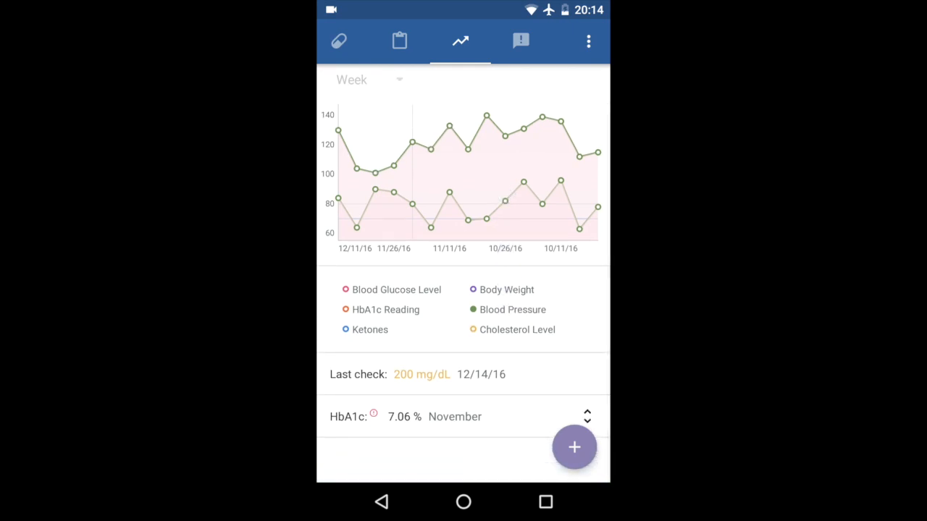
left_click(521, 40)
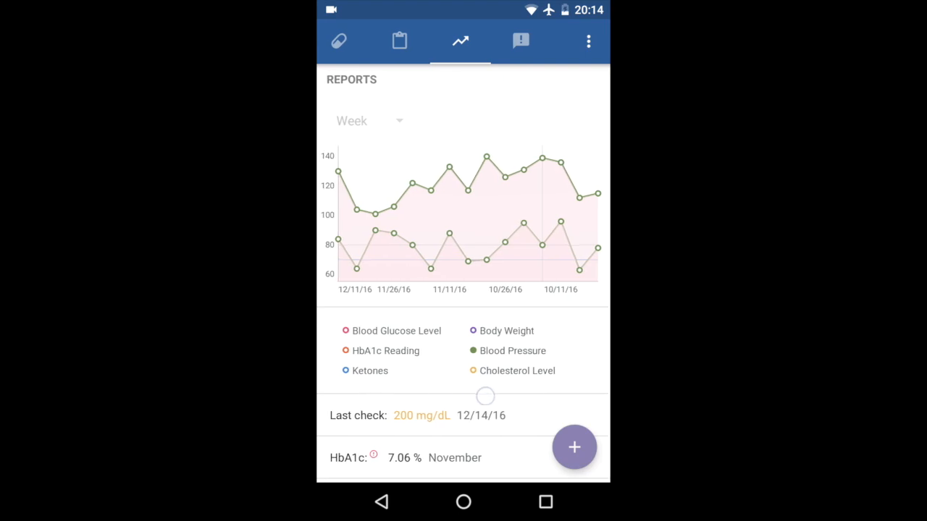
left_click(414, 41)
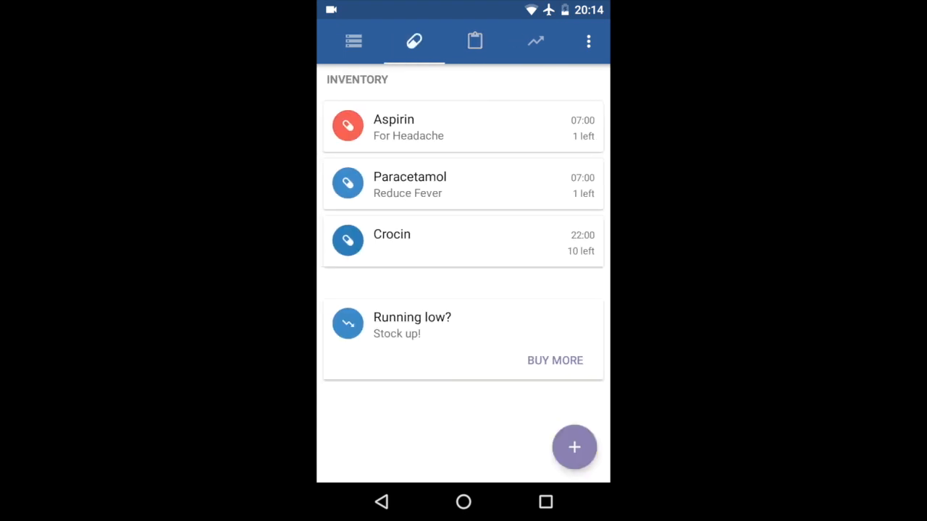
Pass through prescriptions and reports to reach the emergency requests page.
left_click(475, 40)
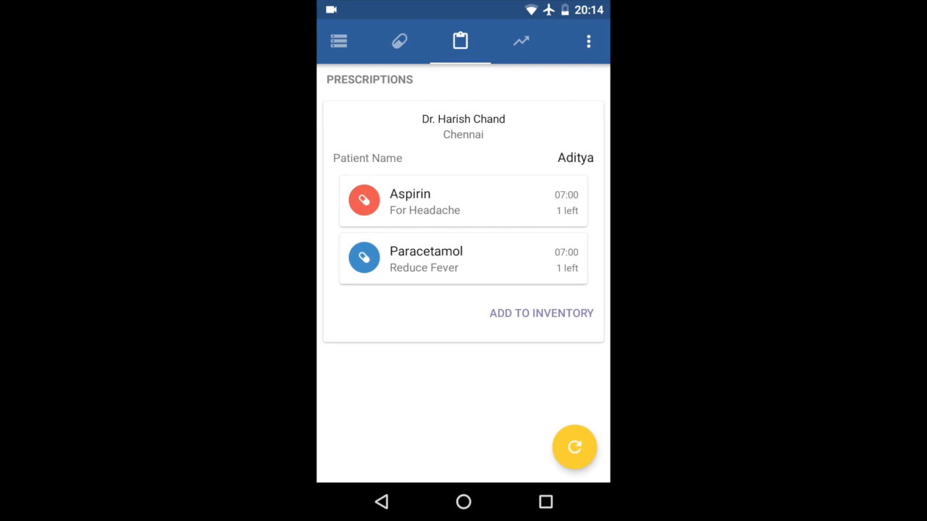
left_click(521, 40)
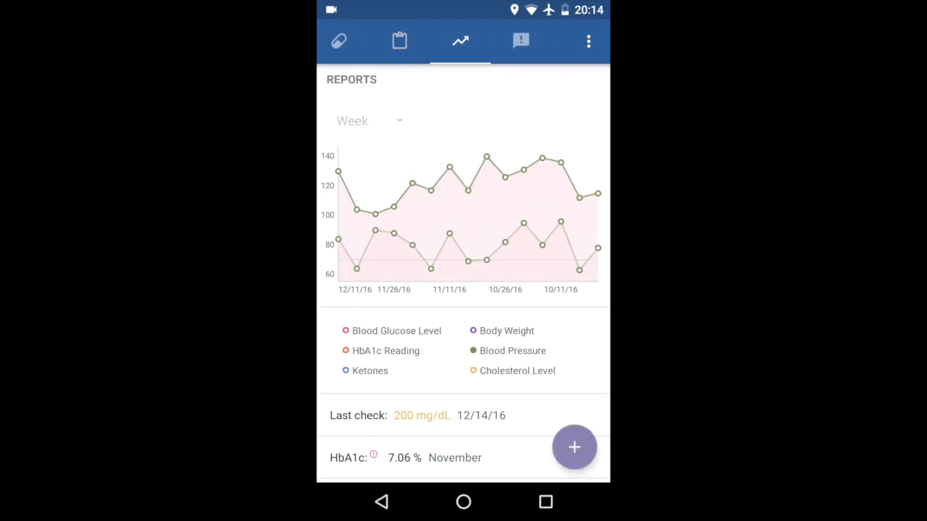
left_click(521, 41)
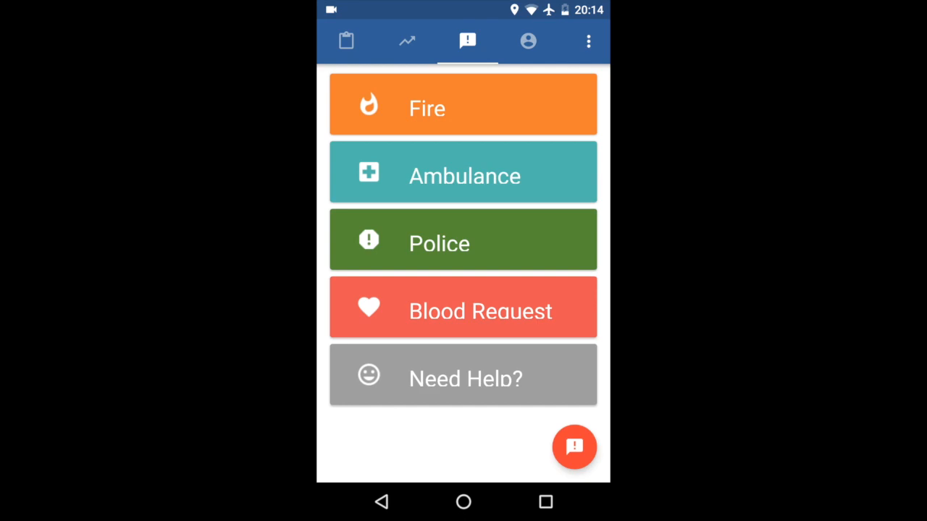
Report an ambulance emergency, view the hospital map, and return to the requests page.
left_click(463, 171)
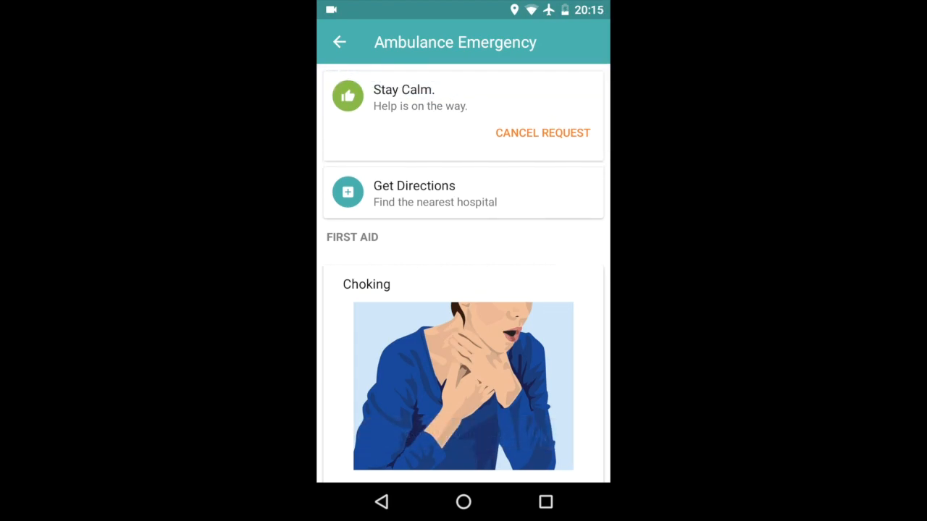
scroll("down", 3)
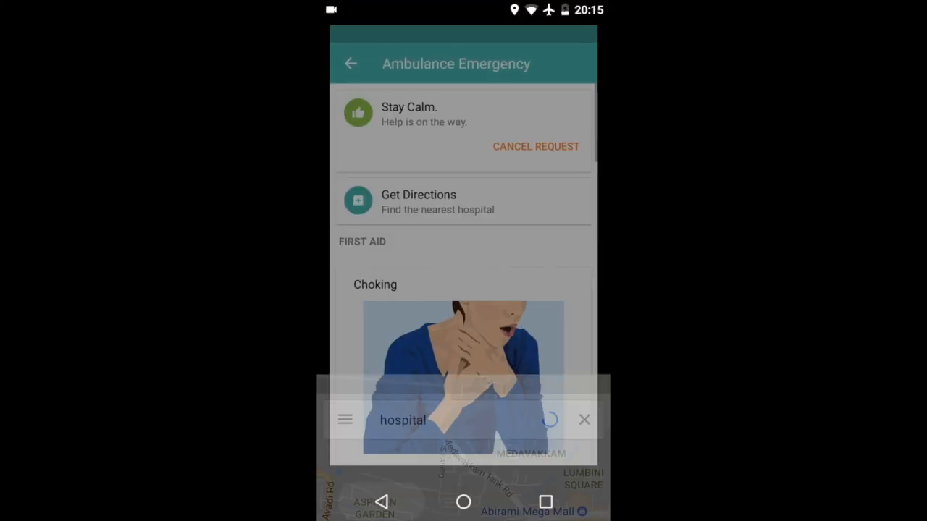
left_click(584, 420)
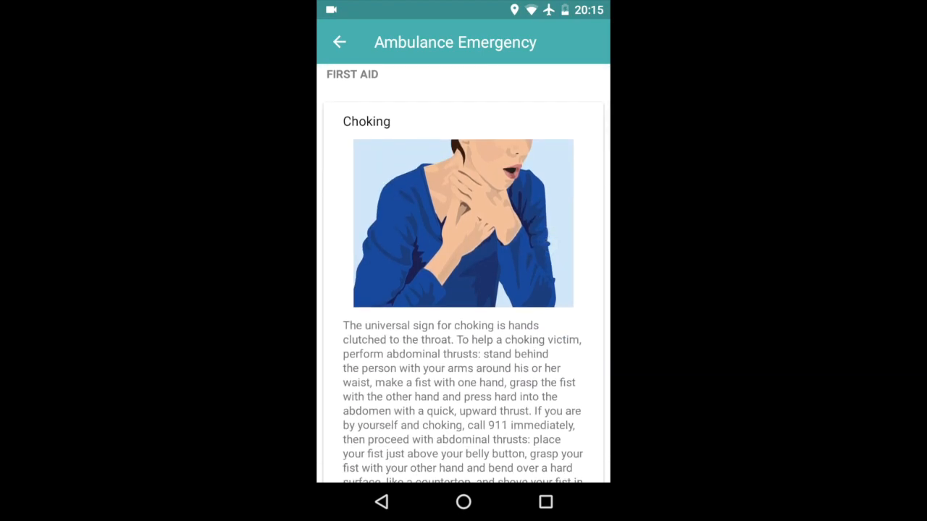
scroll("down", 3)
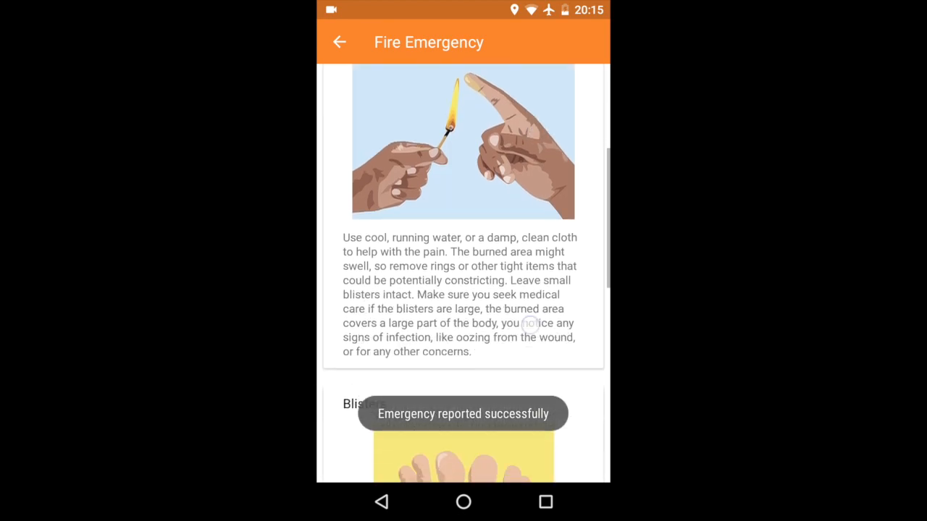
left_click(339, 41)
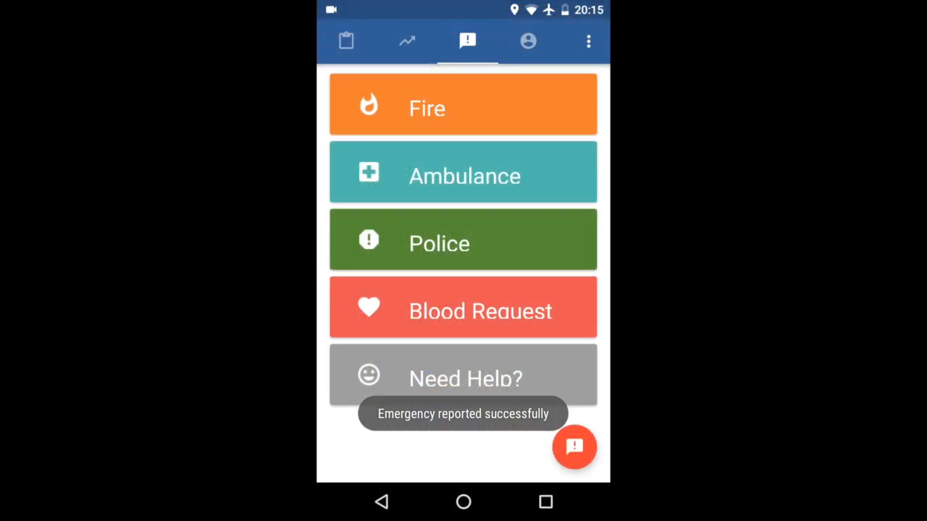
Report a police emergency and return to the emergency requests page.
left_click(463, 240)
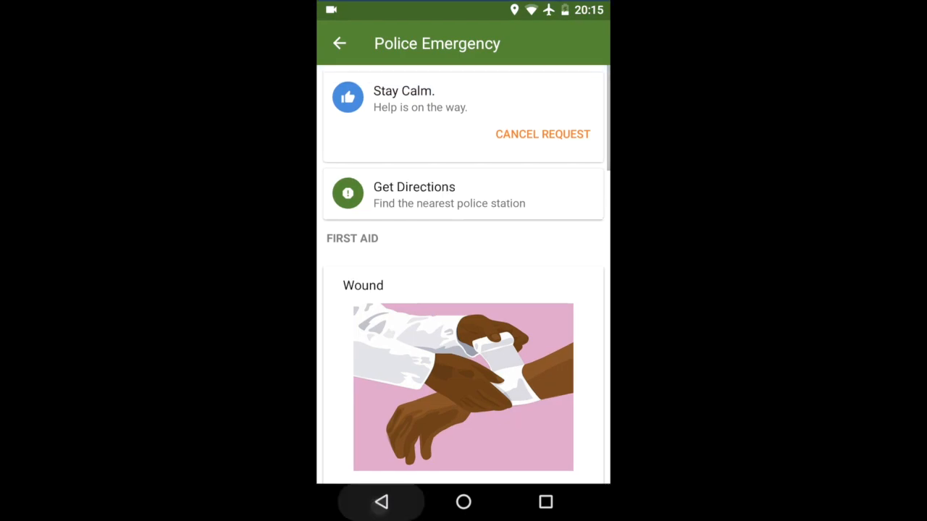
left_click(339, 44)
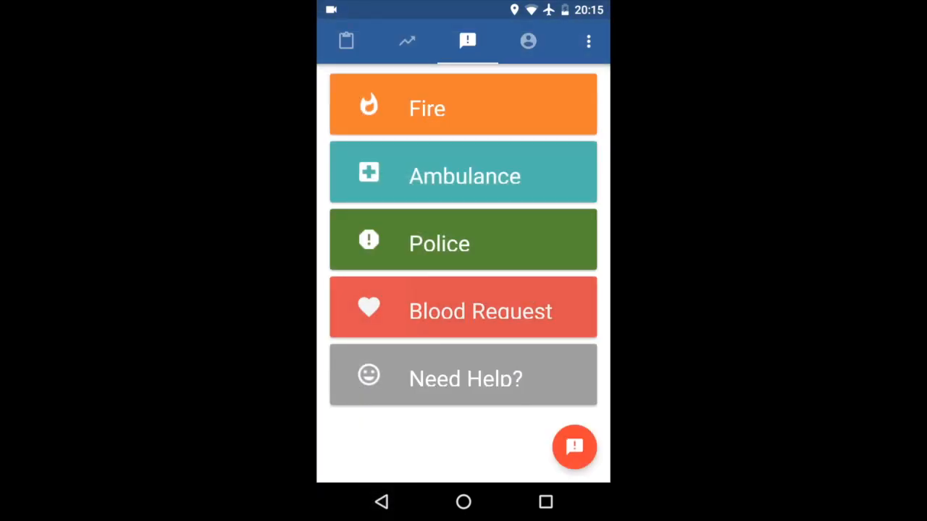
Submit a blood request for blood group B Negative.
left_click(463, 310)
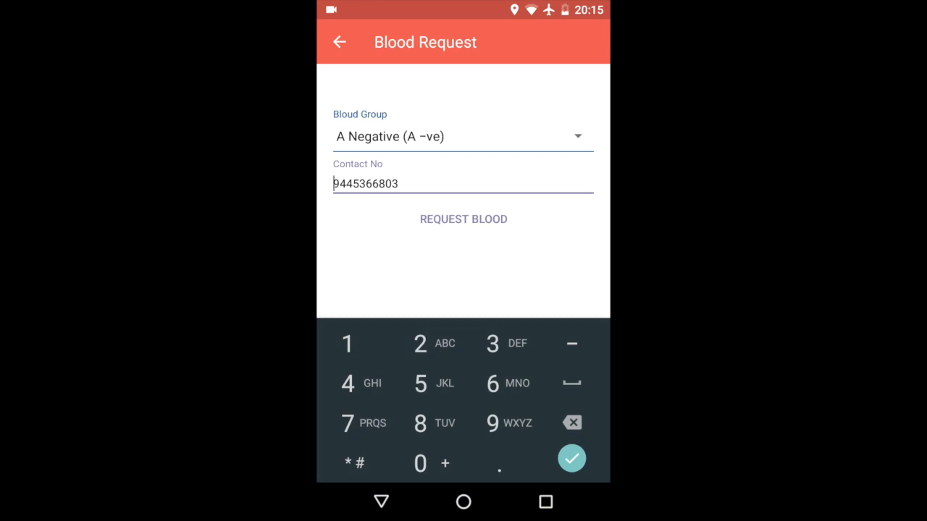
left_click(464, 136)
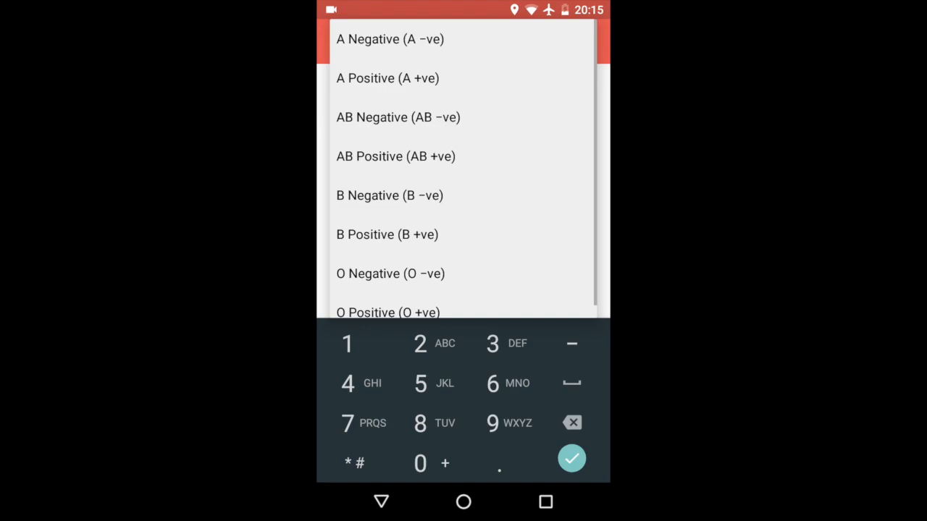
left_click(388, 194)
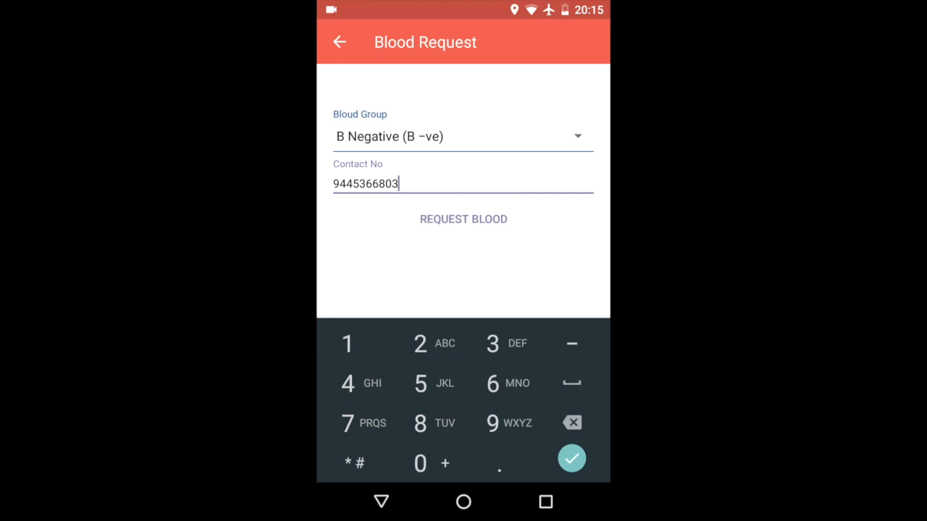
left_click(464, 218)
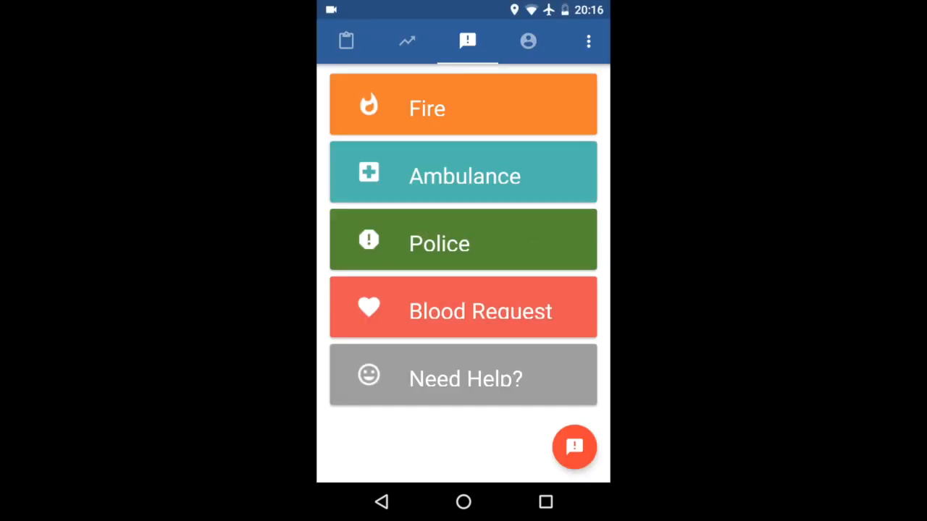
Raise a police emergency and go to the phone's home screen showing the SOS shortcut.
left_click(464, 378)
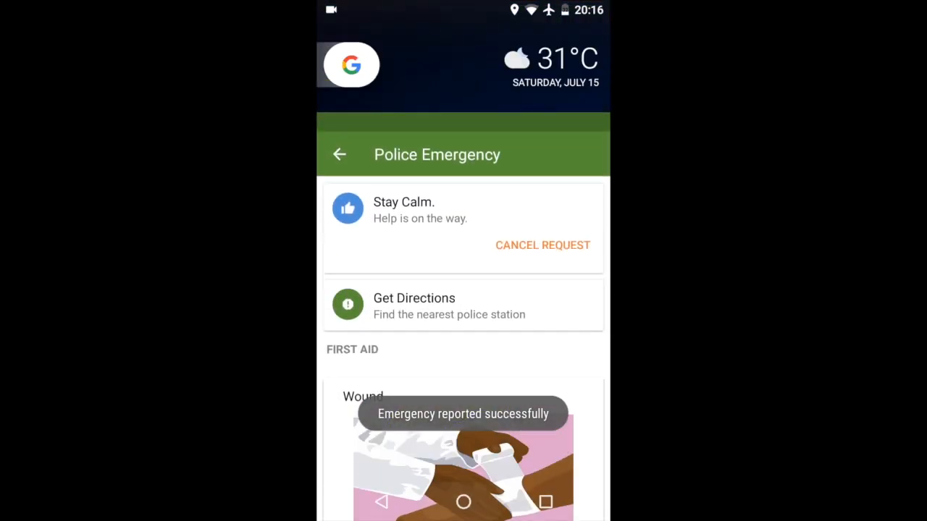
left_click(338, 153)
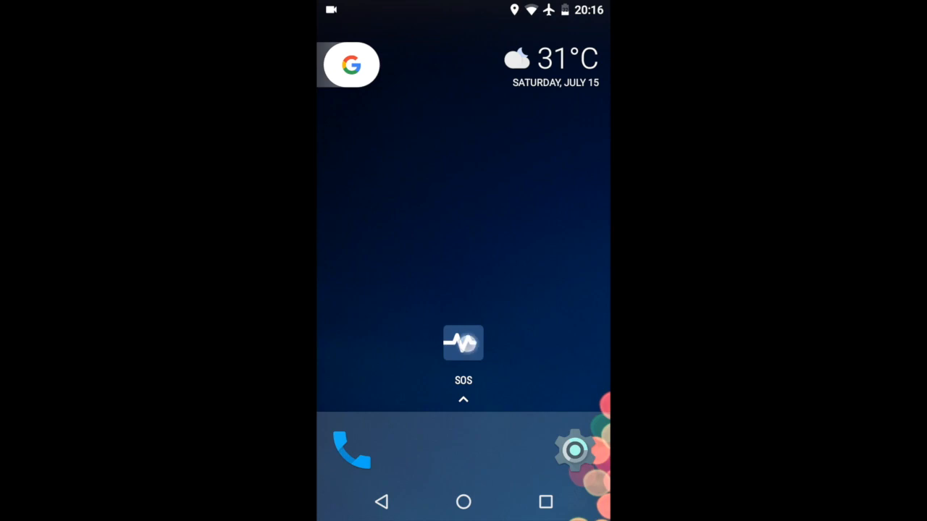
Enable the persistent SOS emergency notification in the emergency preferences.
left_click(464, 344)
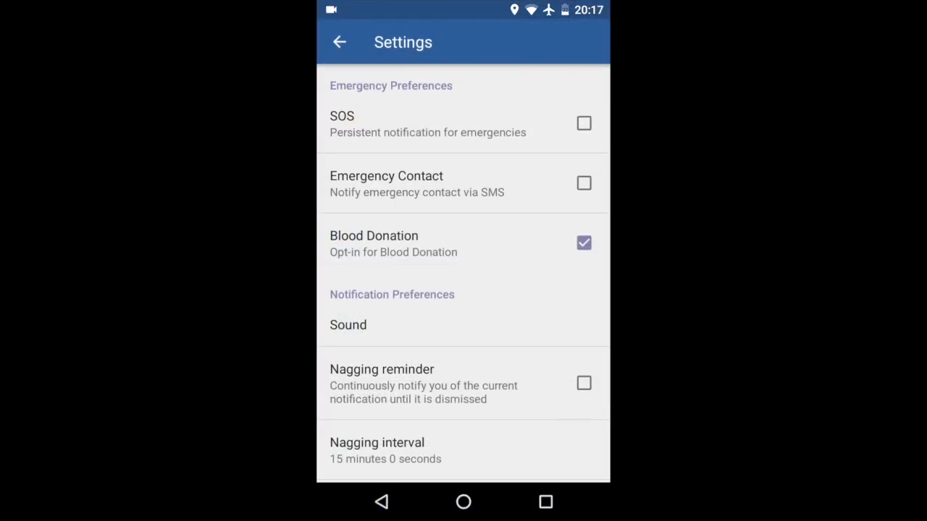
left_click(583, 123)
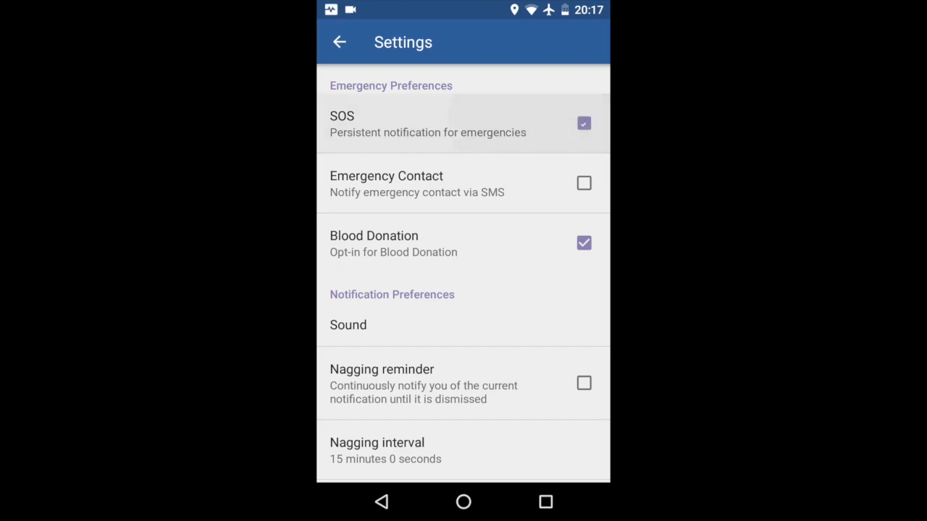
left_click(463, 501)
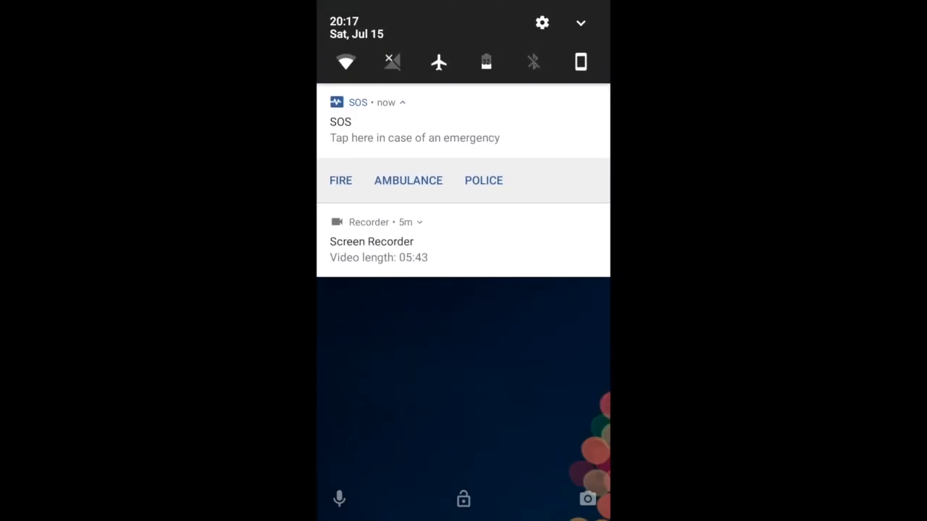
Report an ambulance emergency from the SOS notification and return to the profile page.
left_click(409, 180)
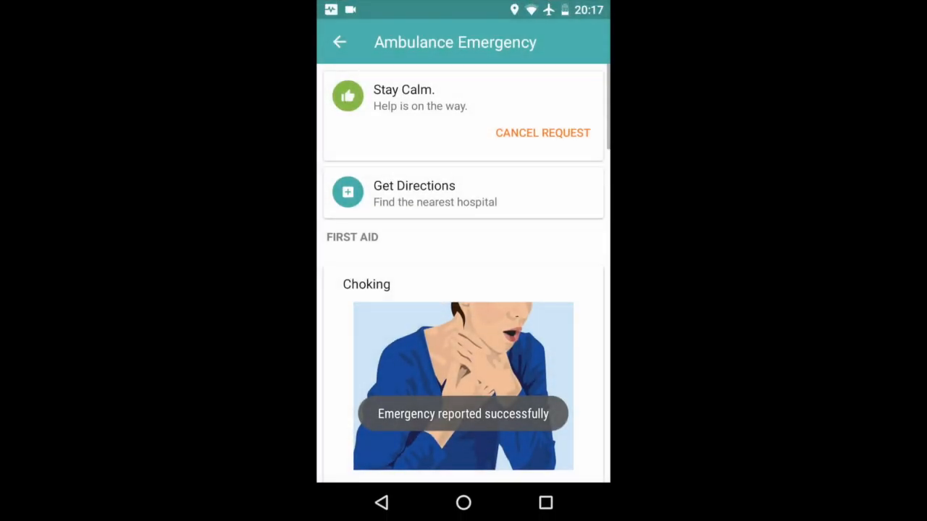
left_click(339, 40)
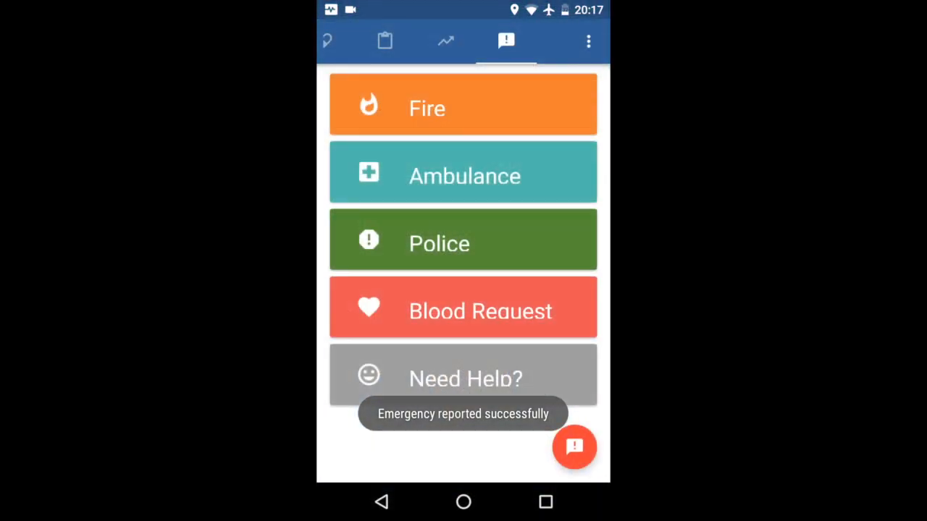
left_click(527, 41)
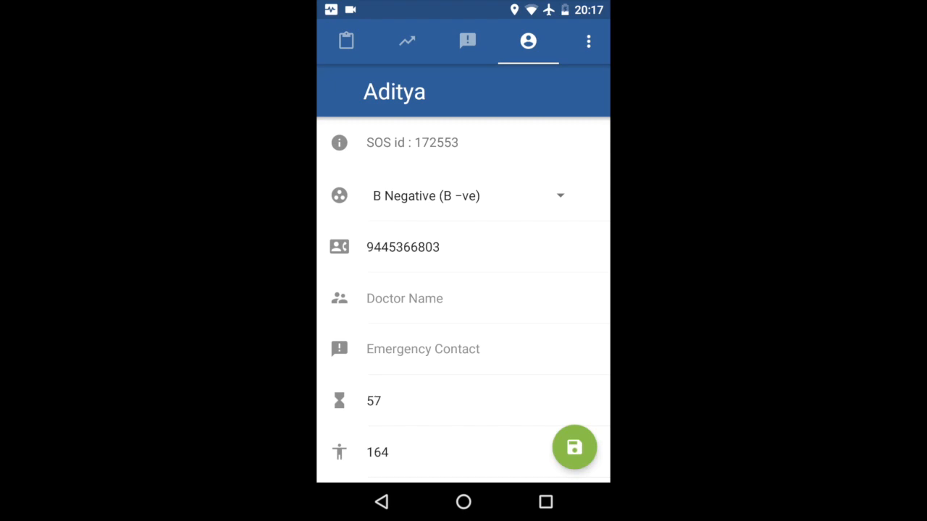
left_click(573, 445)
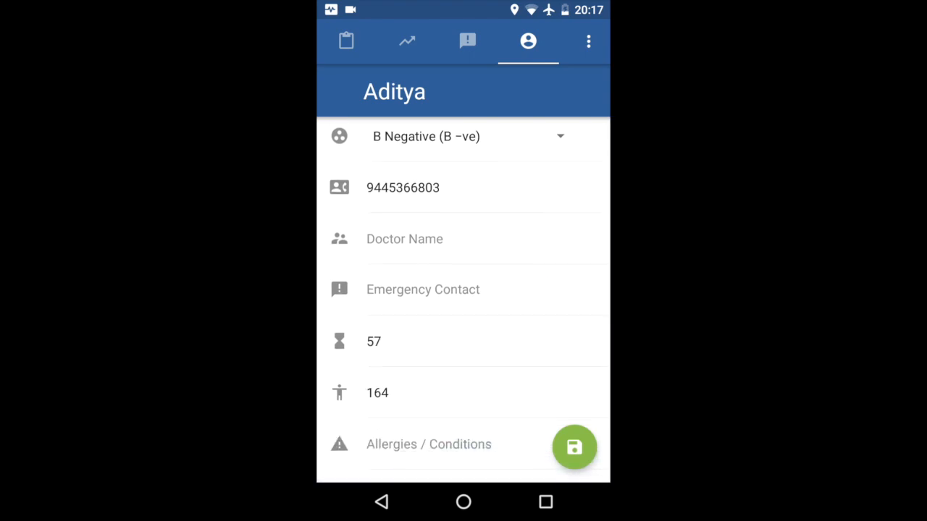
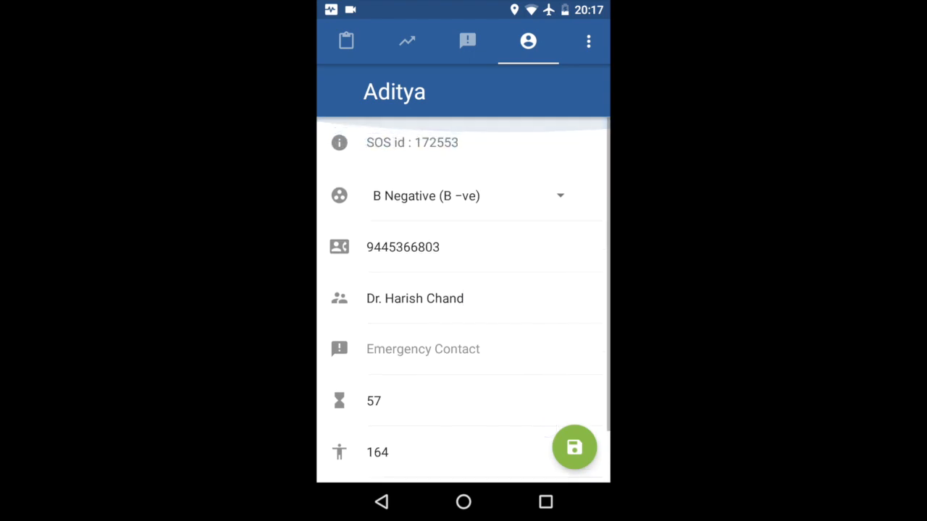
left_click(460, 41)
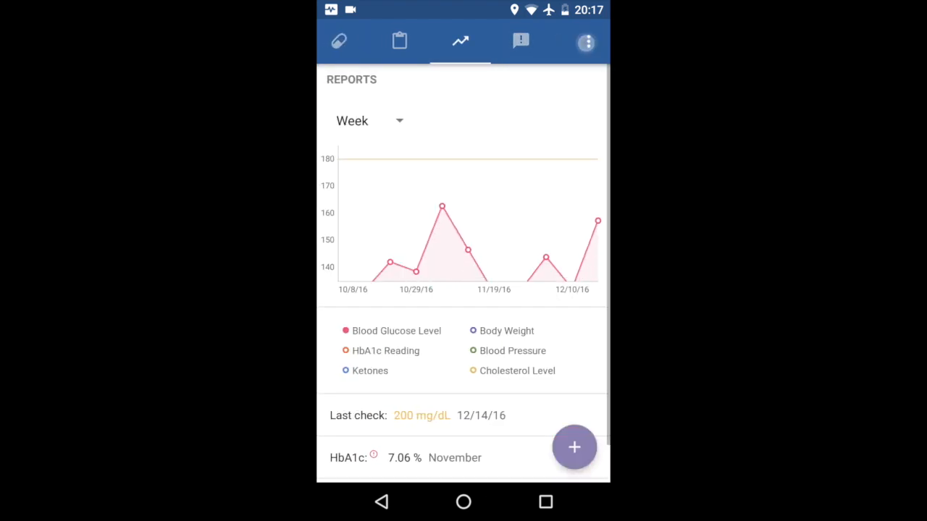
Toggle emergency contact SMS notification on and back off in settings.
left_click(584, 41)
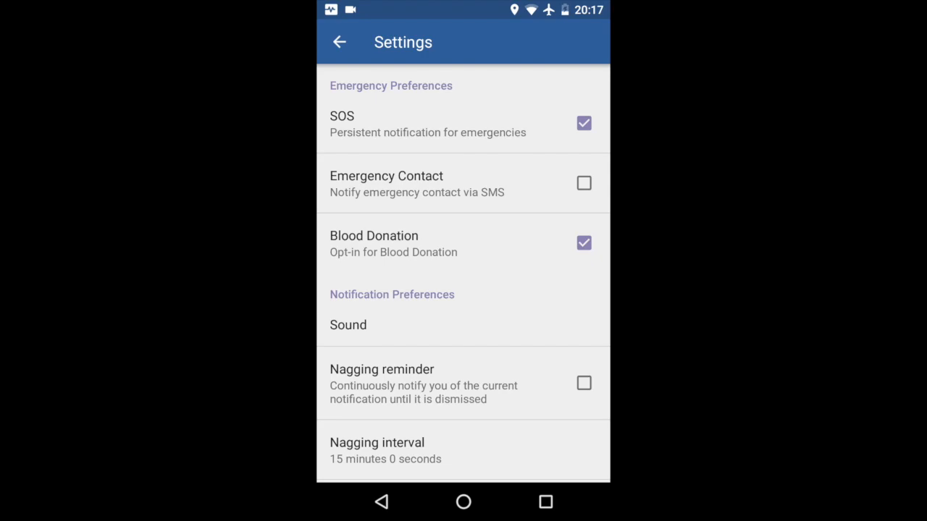
left_click(583, 182)
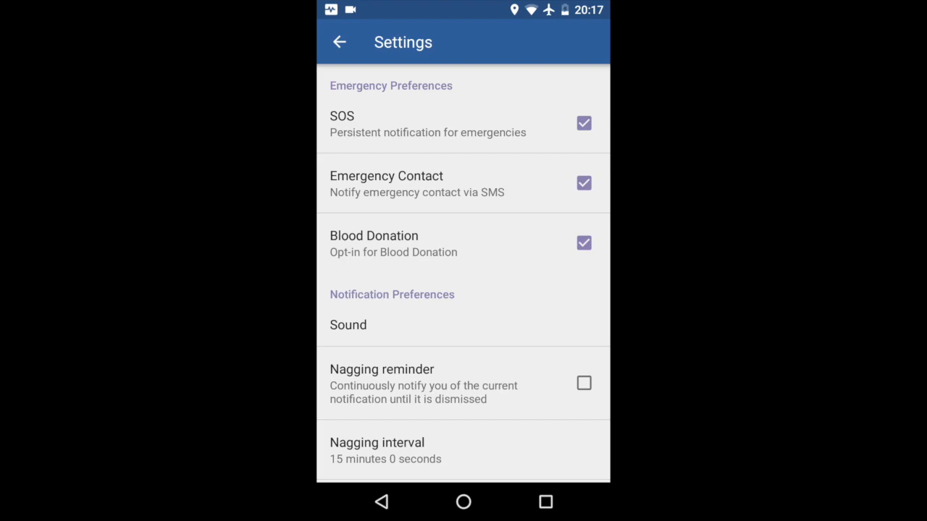
left_click(583, 182)
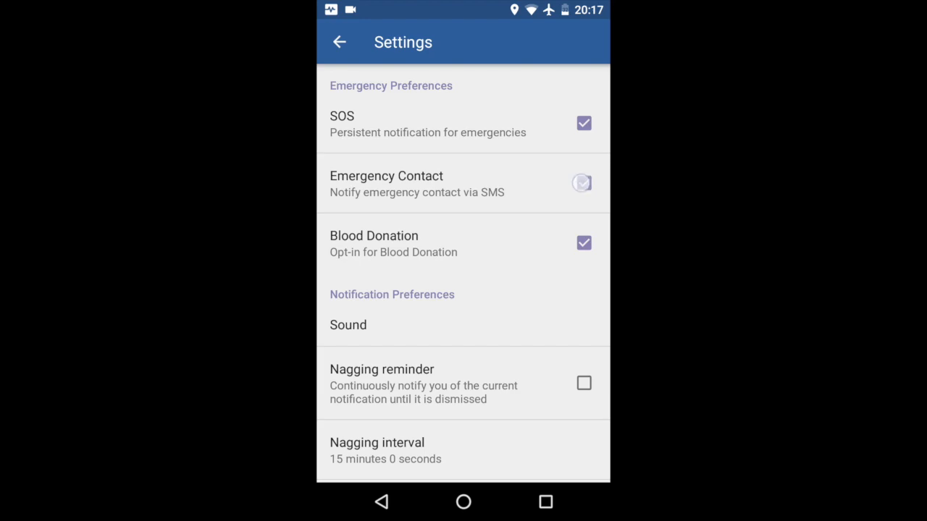
left_click(584, 182)
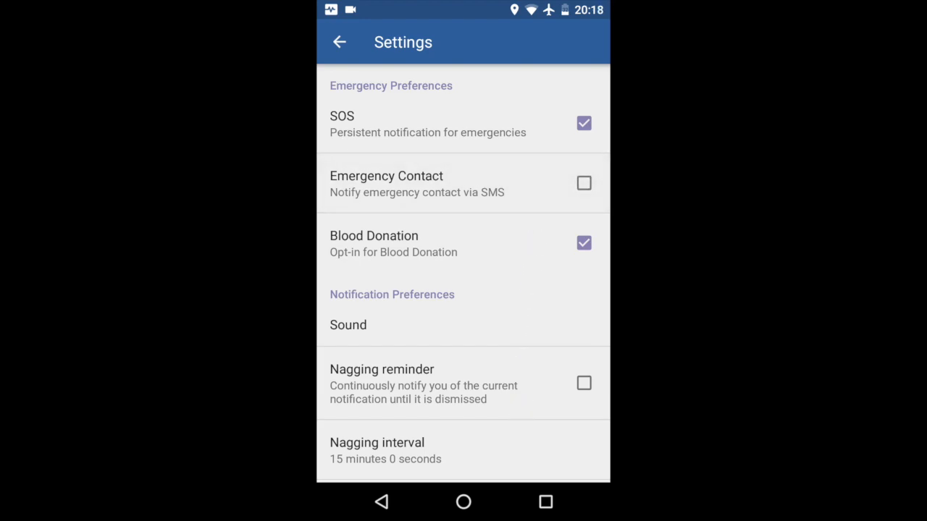
Opt out of blood donation and return to the main screen.
left_click(583, 244)
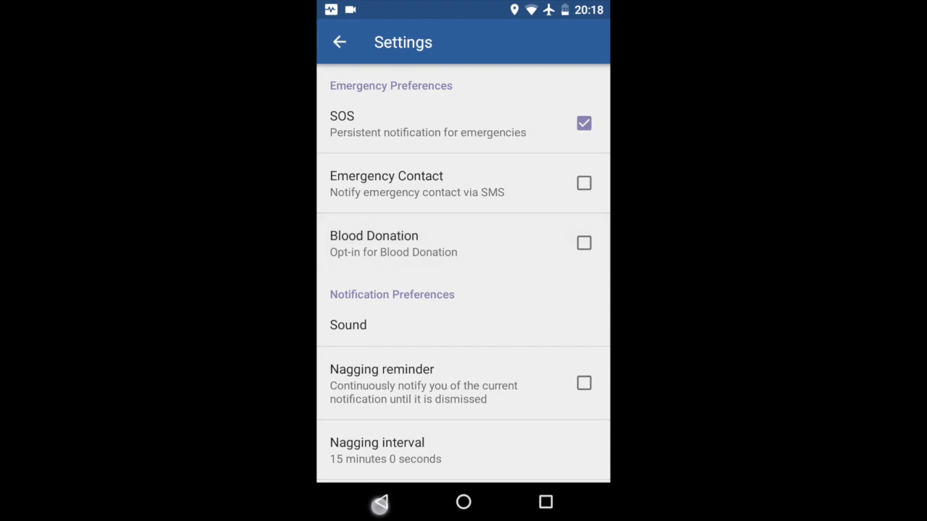
left_click(338, 40)
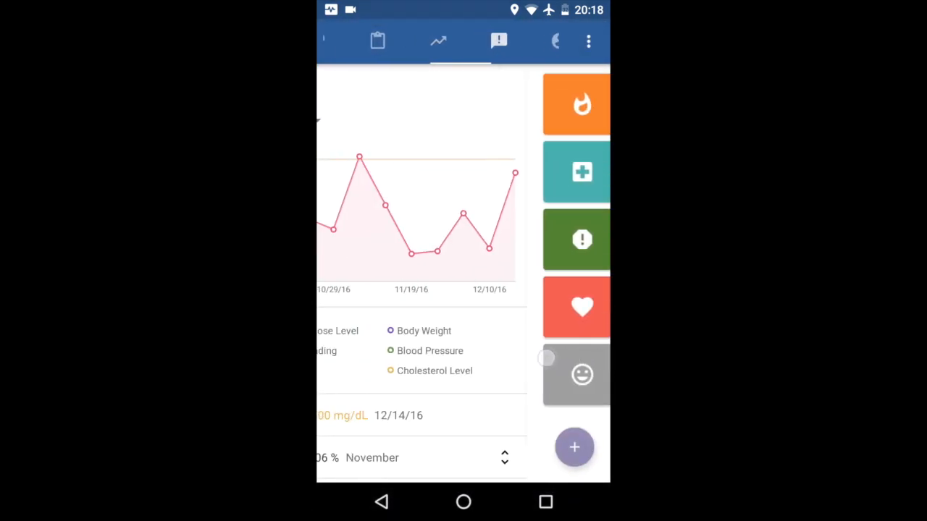